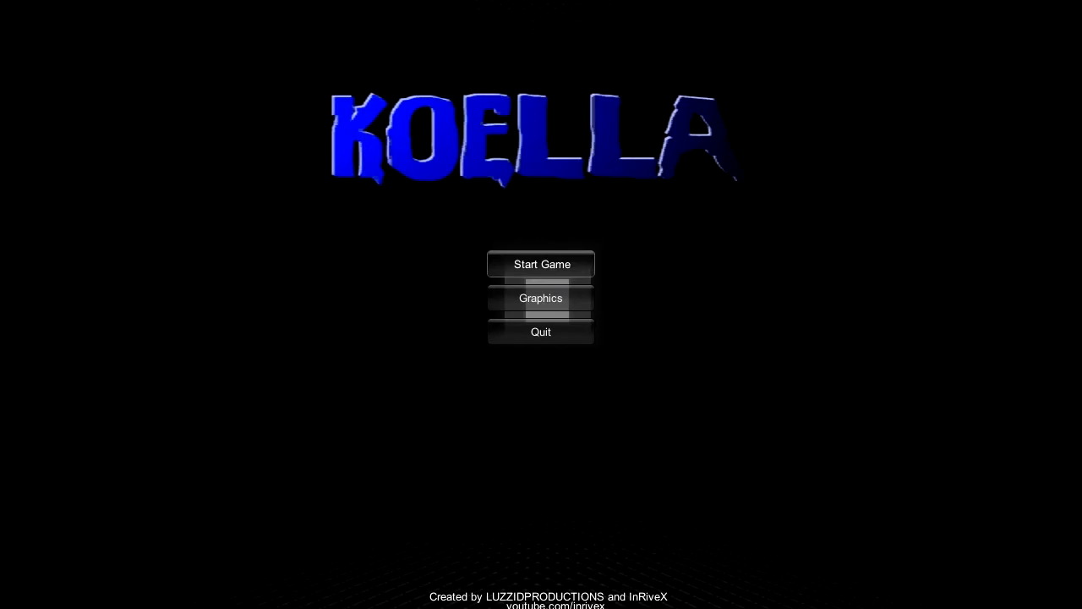
pyautogui.click(541, 264)
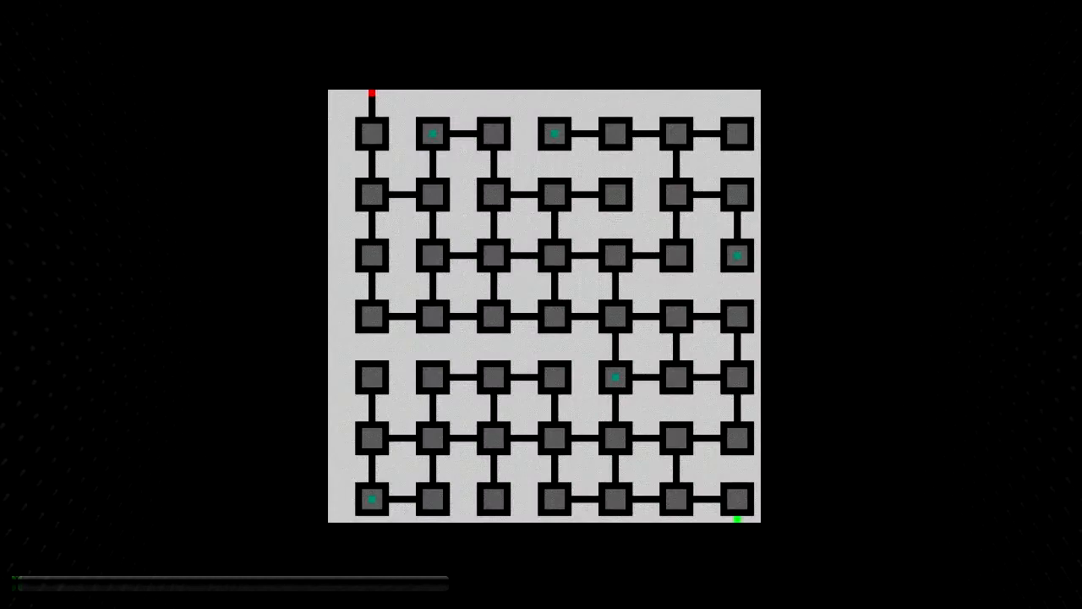